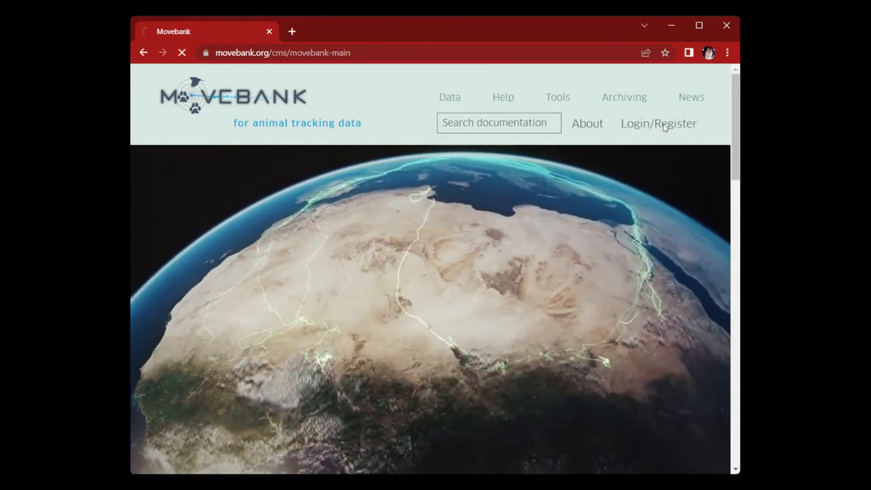
# Log in with saved credentials and view the Movebank QC Reference Data study on Studies
pyautogui.click(658, 123)
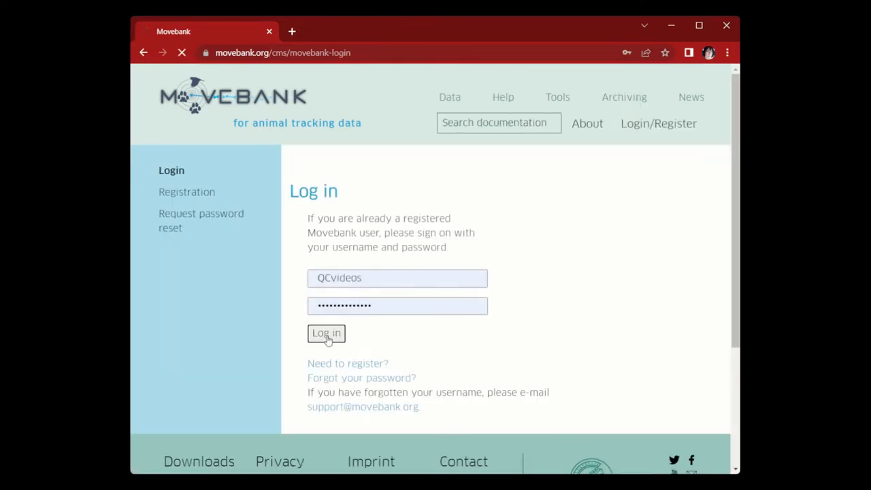
pyautogui.click(326, 333)
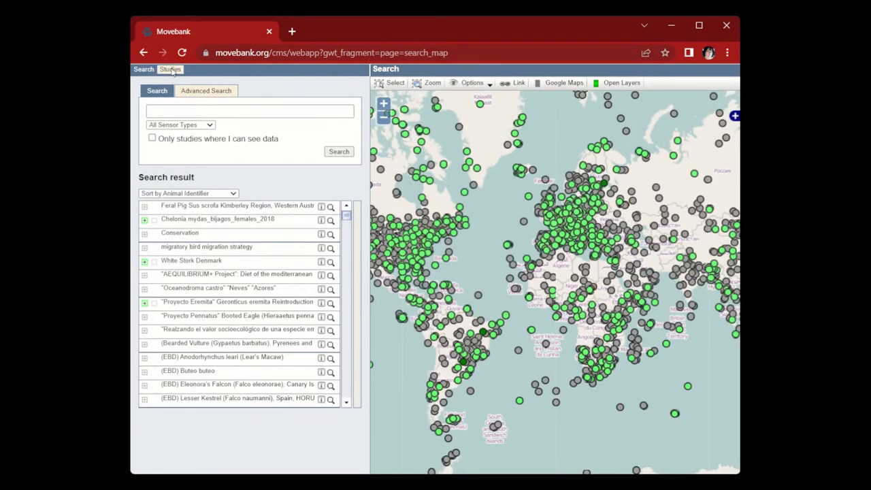
pyautogui.click(169, 69)
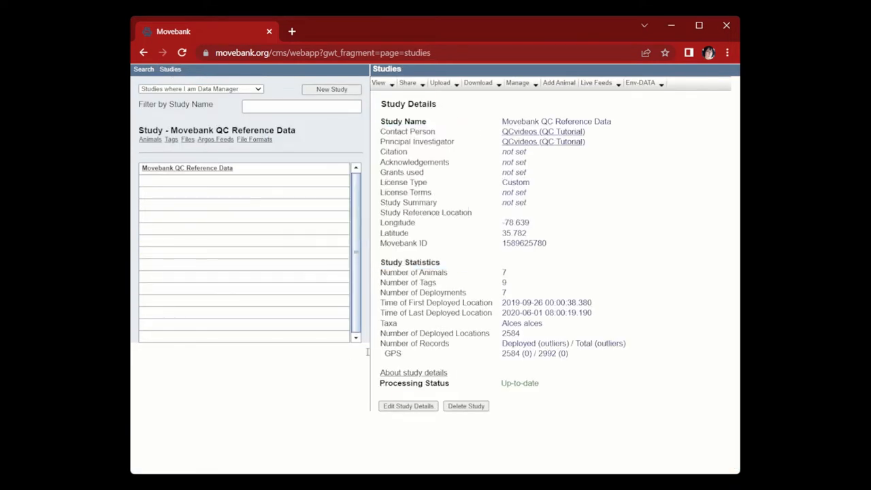
pyautogui.moveTo(295, 191)
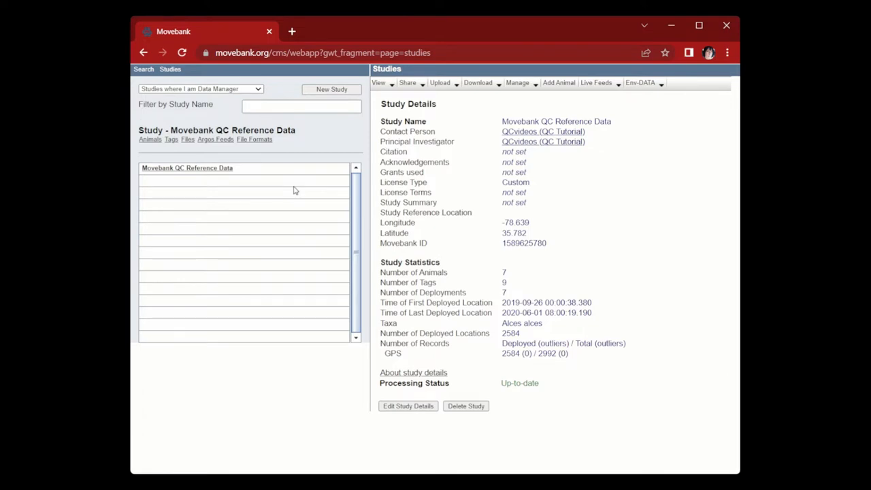
pyautogui.moveTo(268, 161)
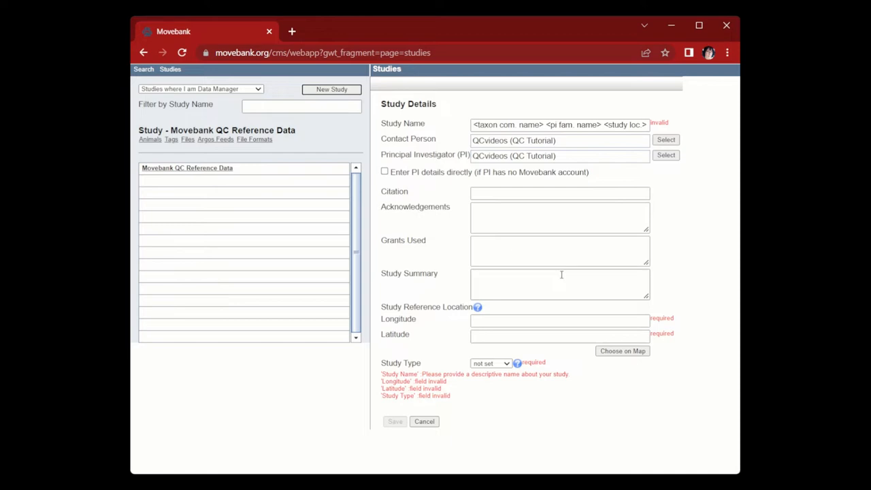
pyautogui.moveTo(388, 211)
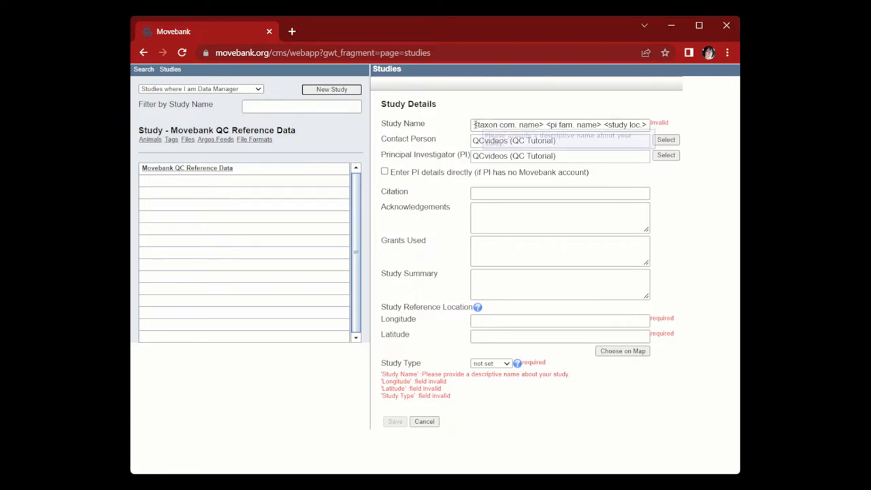
# Enter 'Movebank Study Demo' as the study name
pyautogui.write('Movebank')
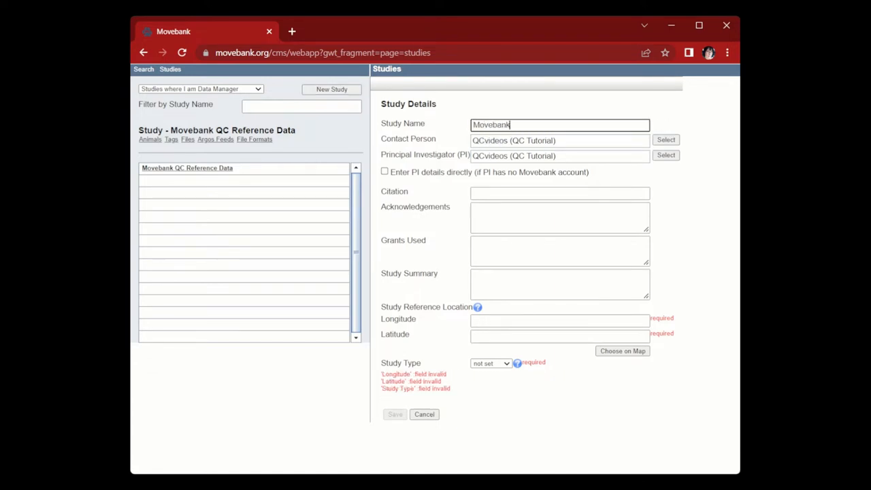
pyautogui.write('Study Demo')
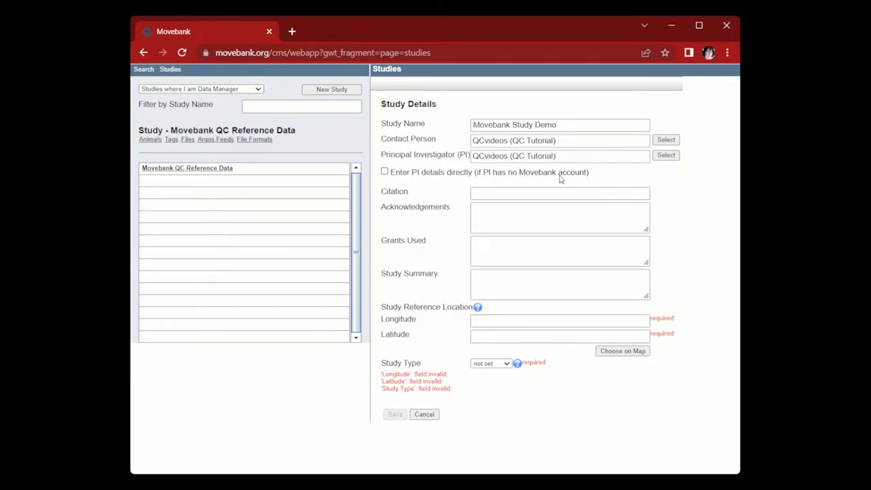
pyautogui.moveTo(599, 181)
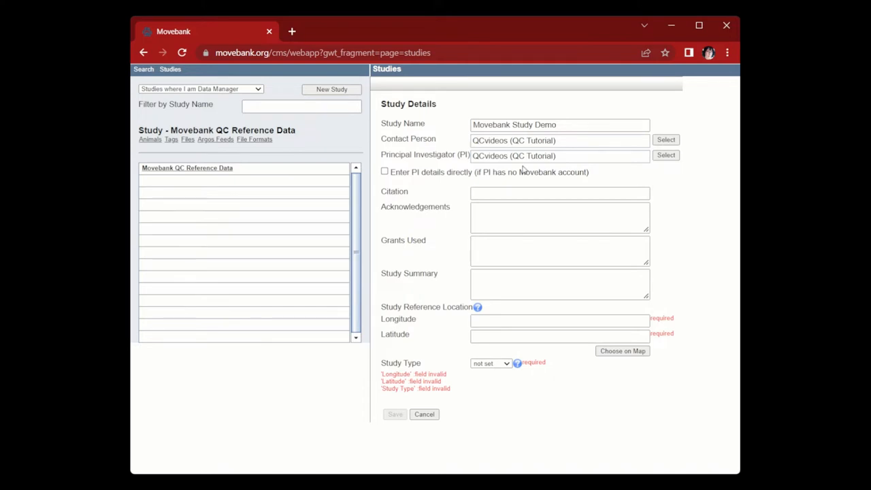
pyautogui.click(665, 139)
pyautogui.write('s')
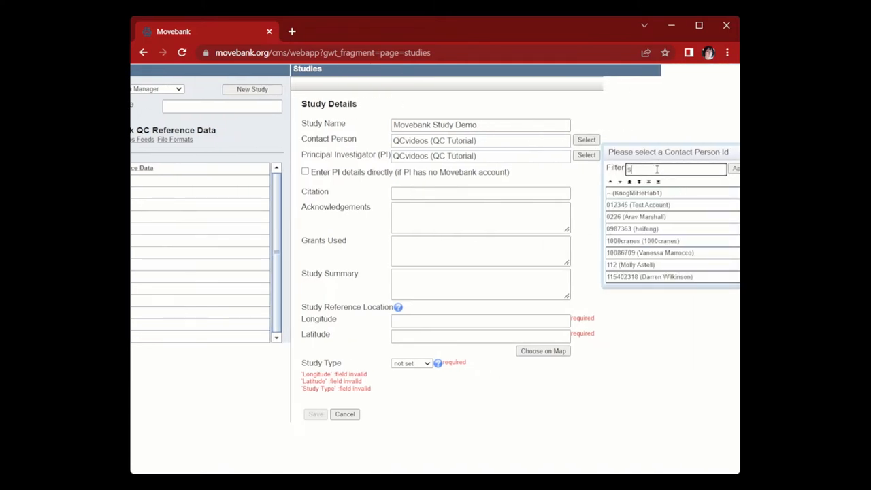
pyautogui.write('arahcd')
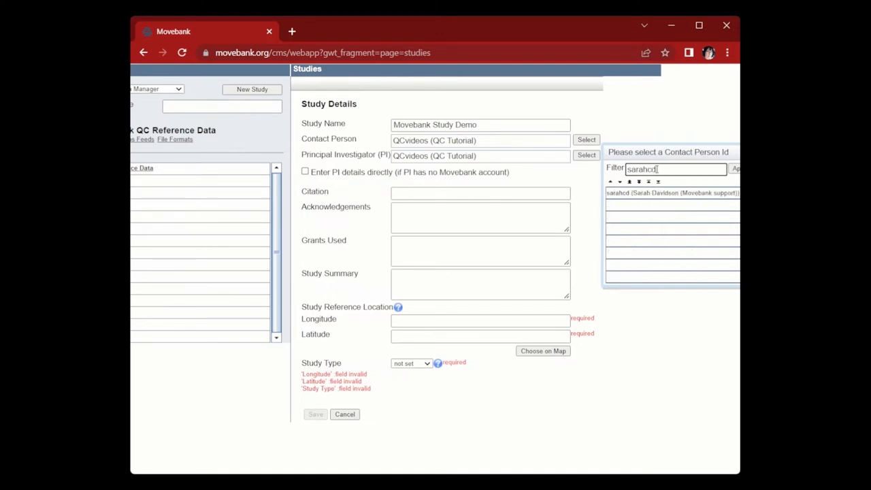
pyautogui.click(672, 192)
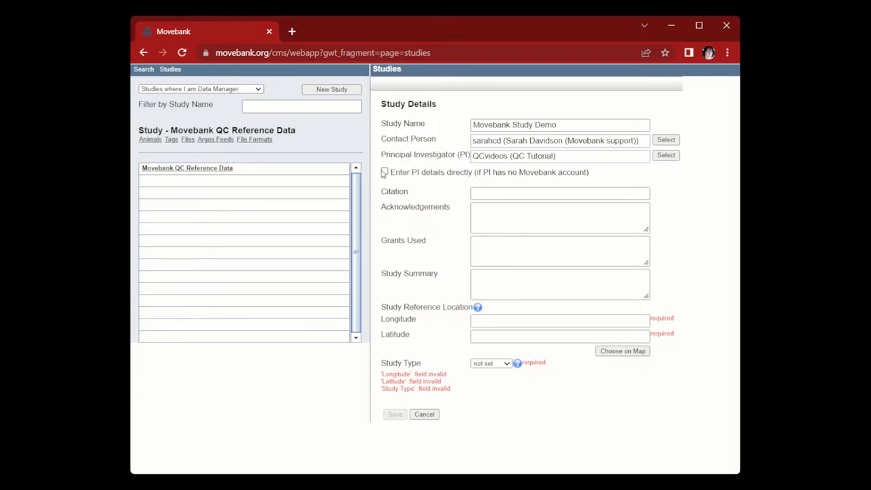
pyautogui.click(384, 172)
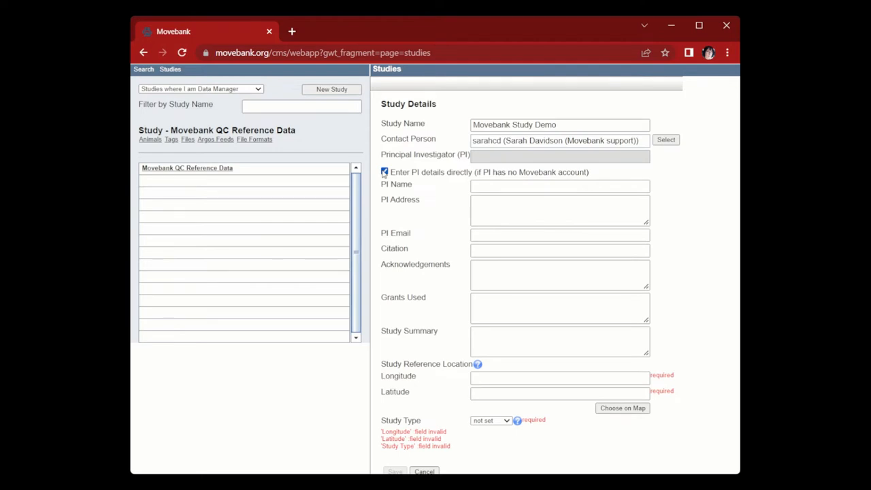
pyautogui.click(384, 171)
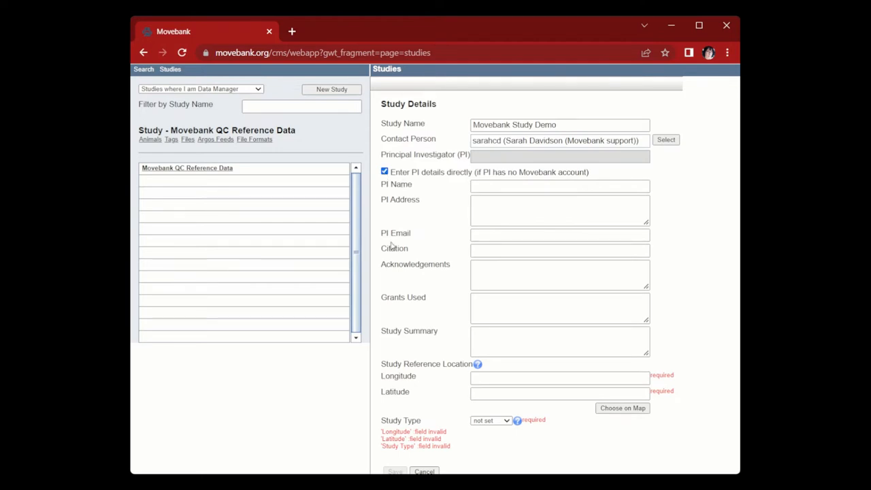
pyautogui.click(384, 171)
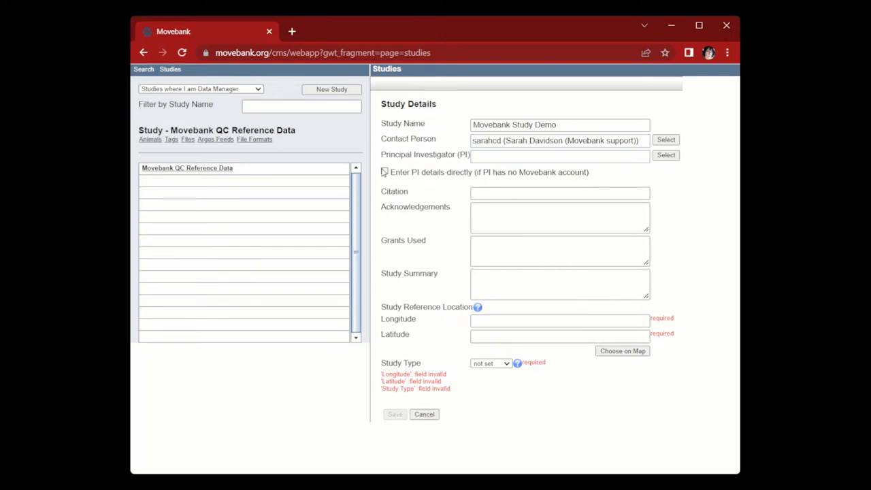
pyautogui.click(665, 155)
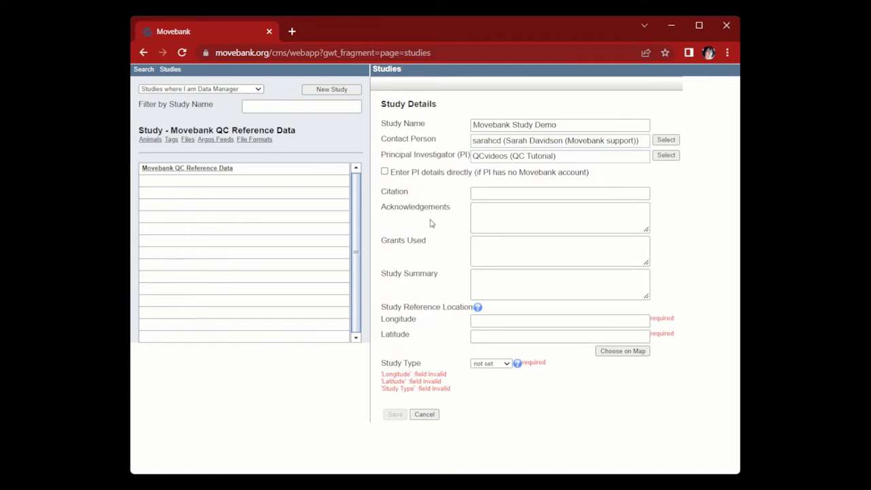
pyautogui.click(559, 217)
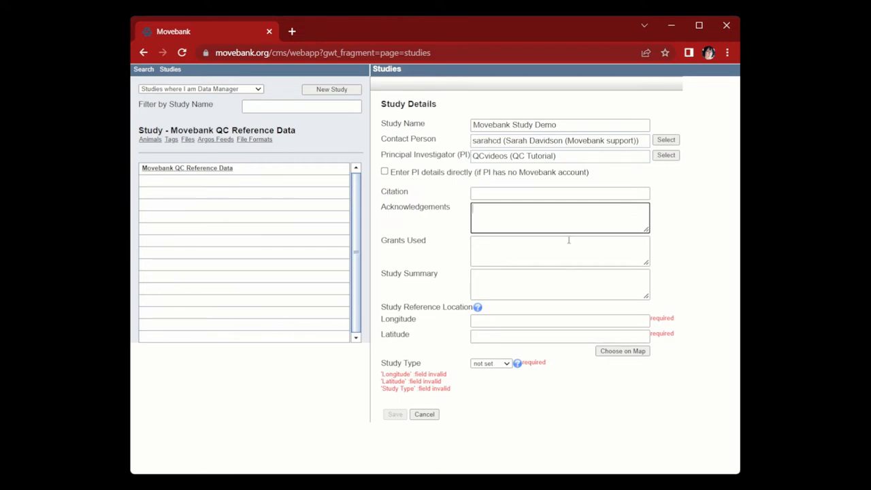
pyautogui.click(560, 250)
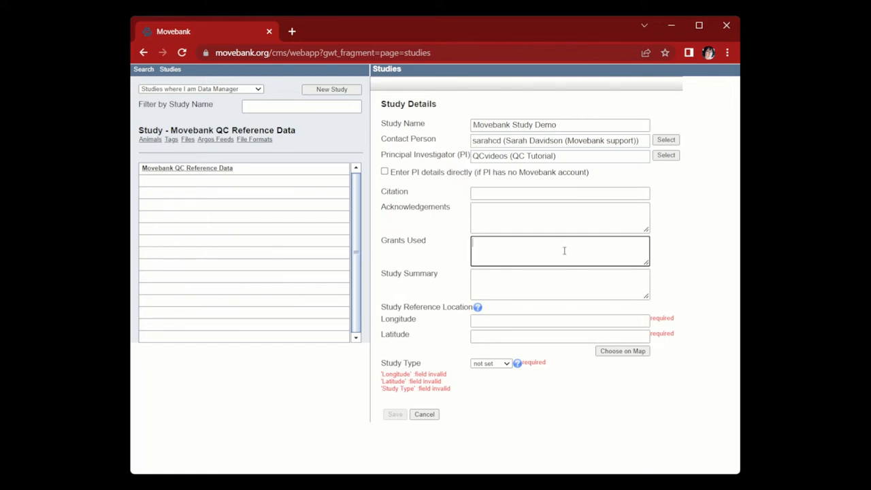
pyautogui.click(560, 250)
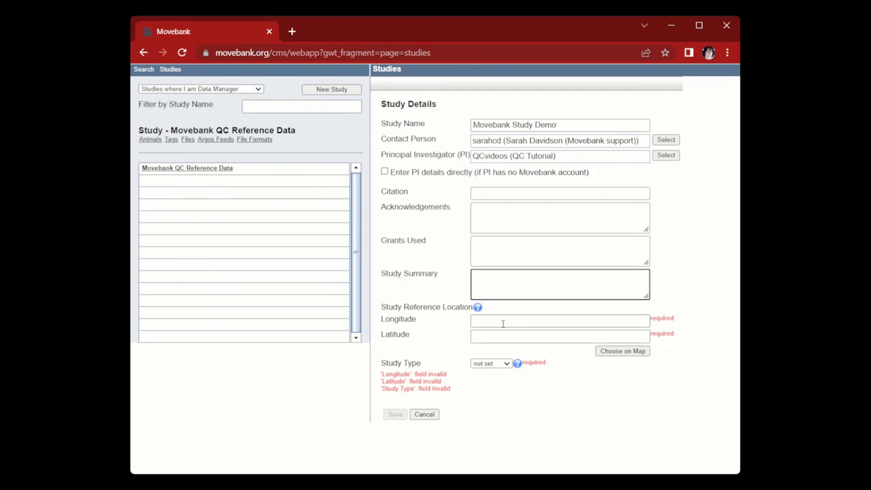
# Pick a reference point in the eastern US on the map (about -79.8, 34.9)
pyautogui.click(559, 320)
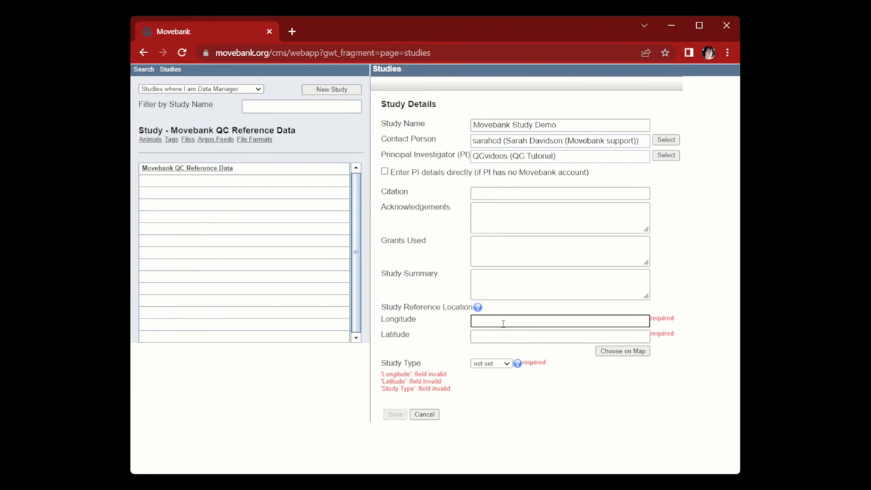
pyautogui.click(621, 351)
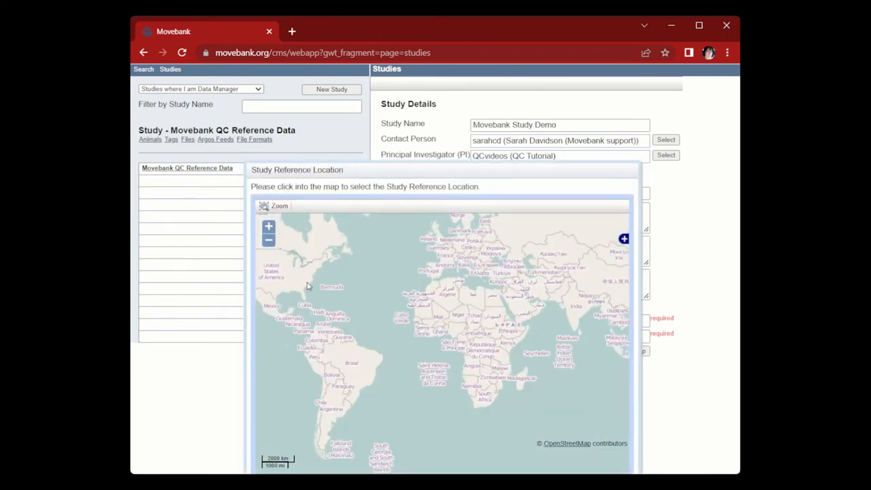
pyautogui.click(306, 279)
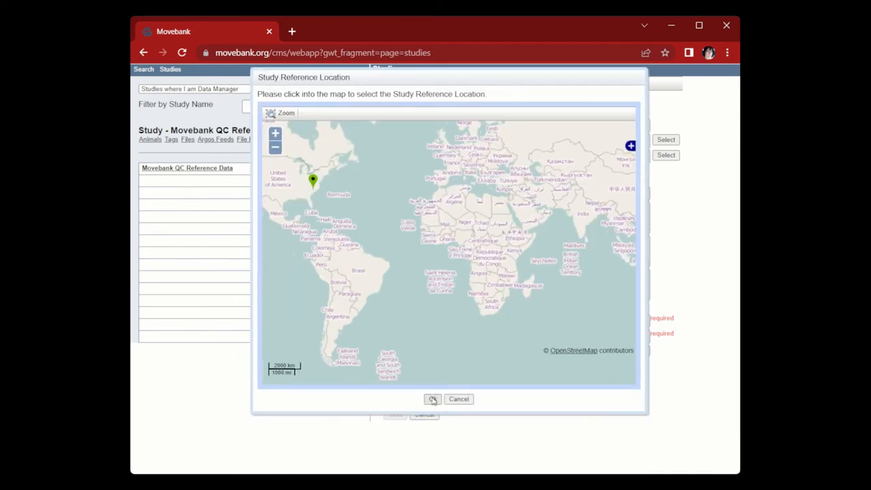
pyautogui.click(432, 399)
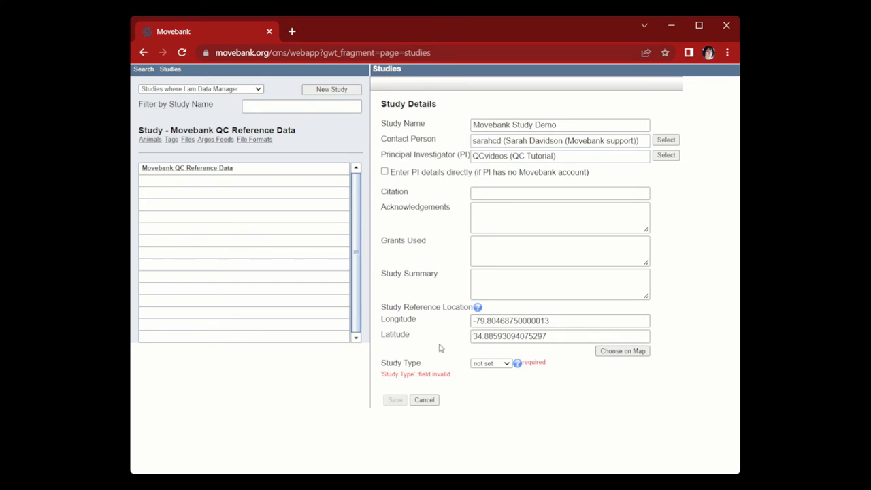
pyautogui.moveTo(439, 328)
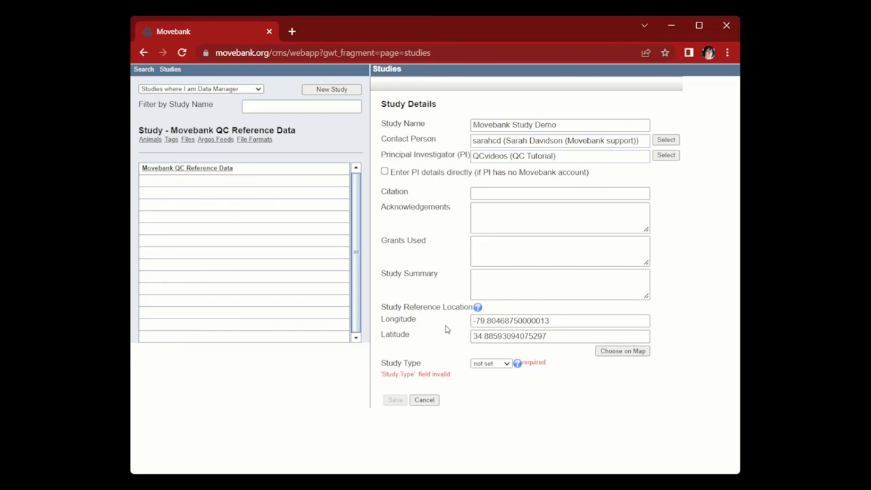
pyautogui.moveTo(492, 427)
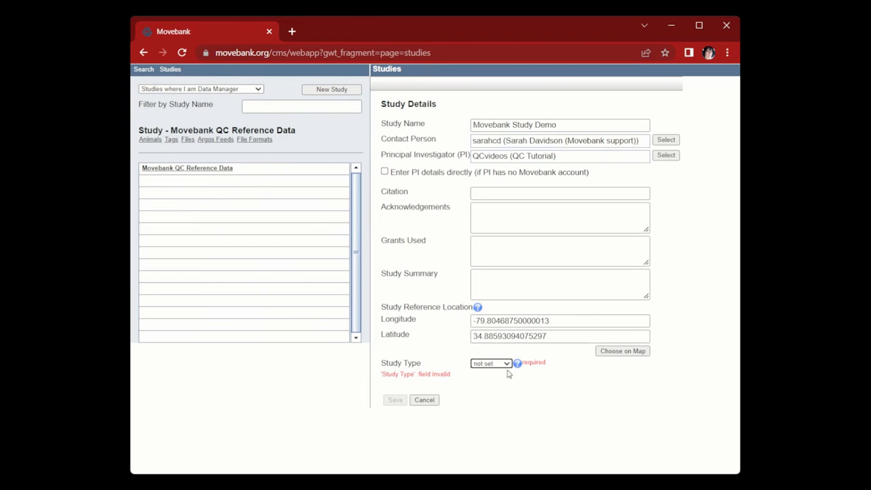
pyautogui.moveTo(497, 365)
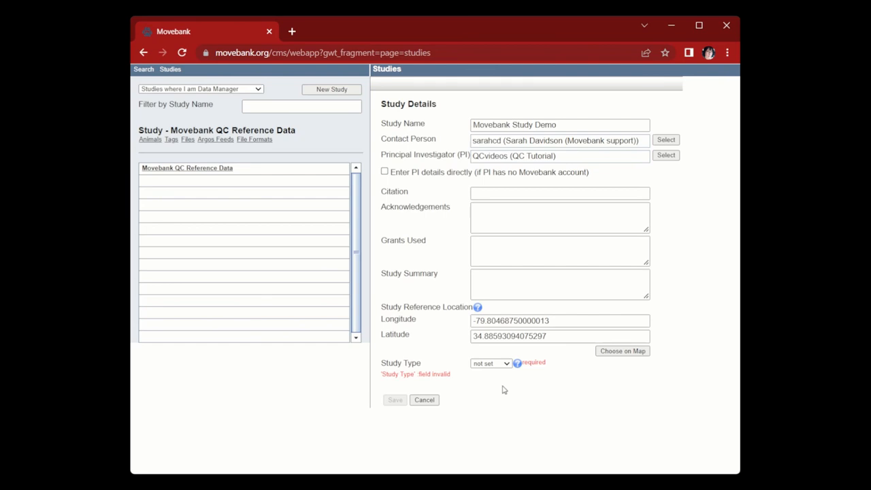
pyautogui.moveTo(487, 386)
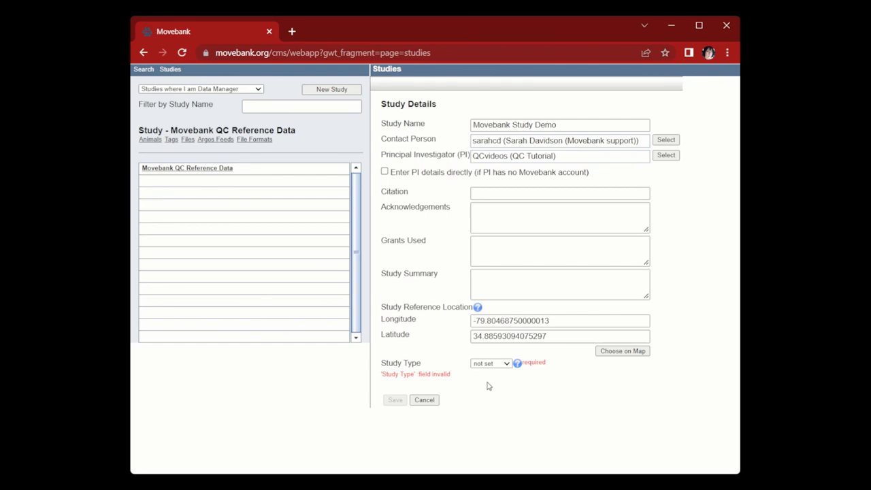
# Choose Test as the study type
pyautogui.click(490, 363)
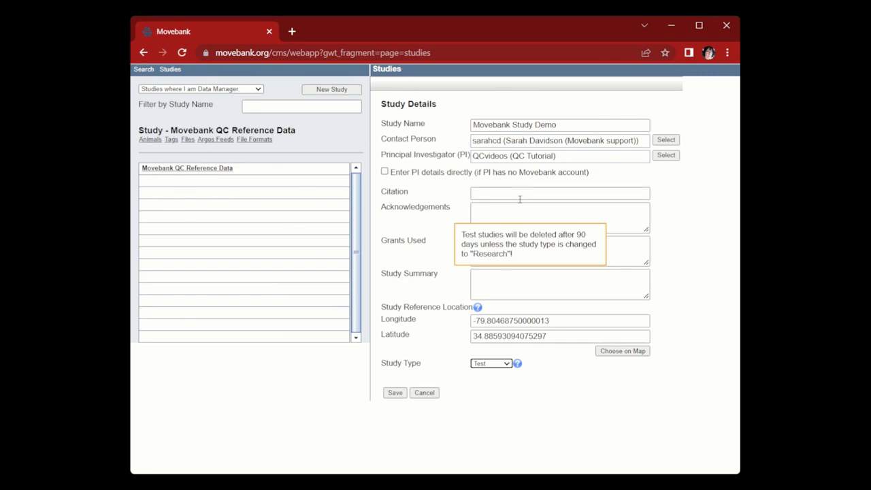
pyautogui.moveTo(425, 363)
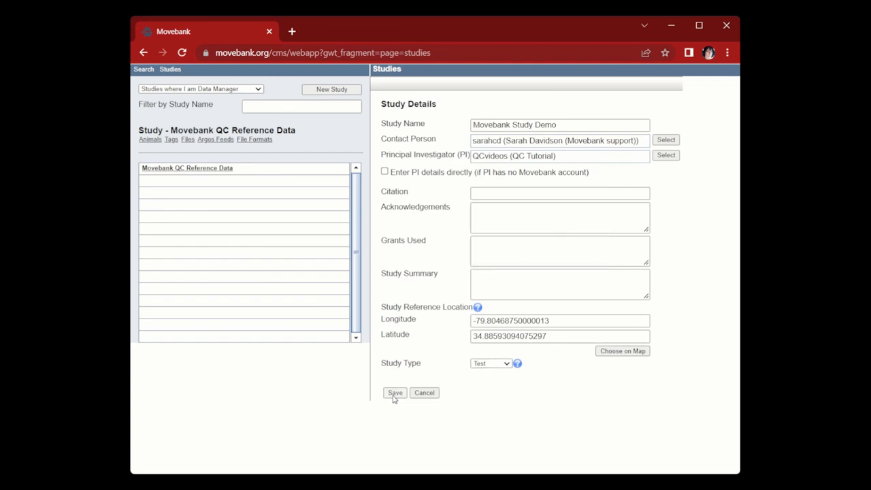
# Save the Movebank Study Demo study details
pyautogui.click(395, 392)
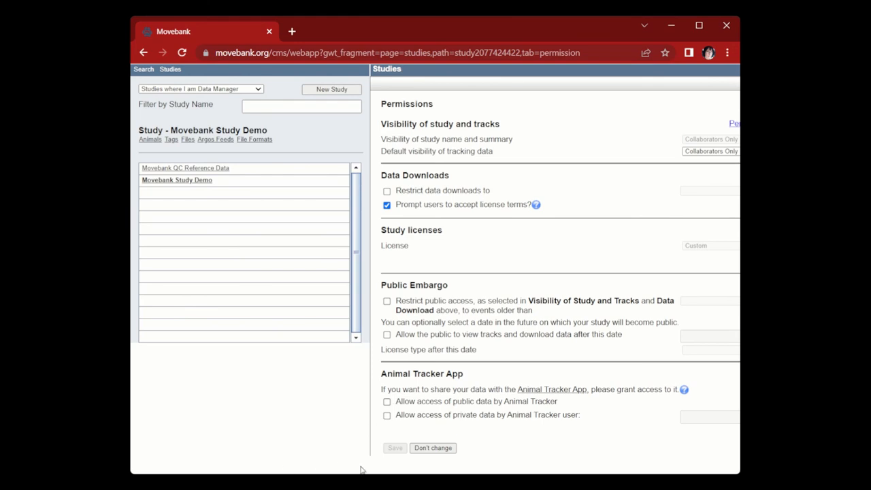
pyautogui.moveTo(312, 362)
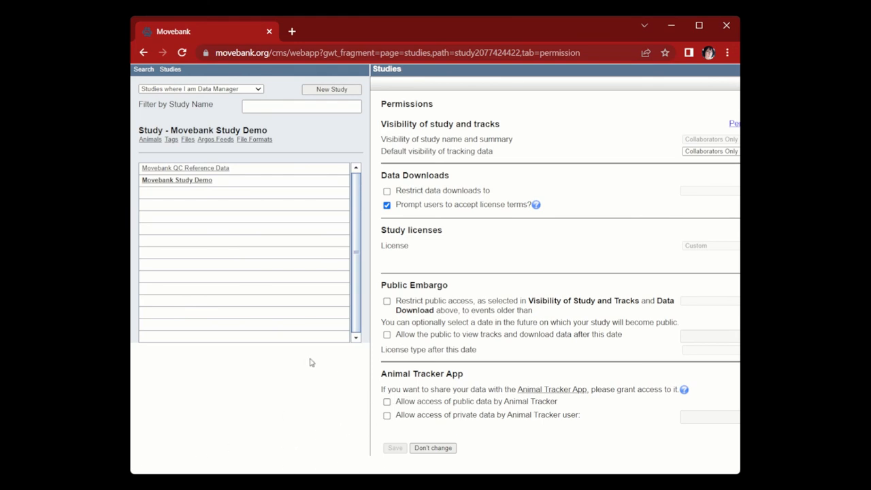